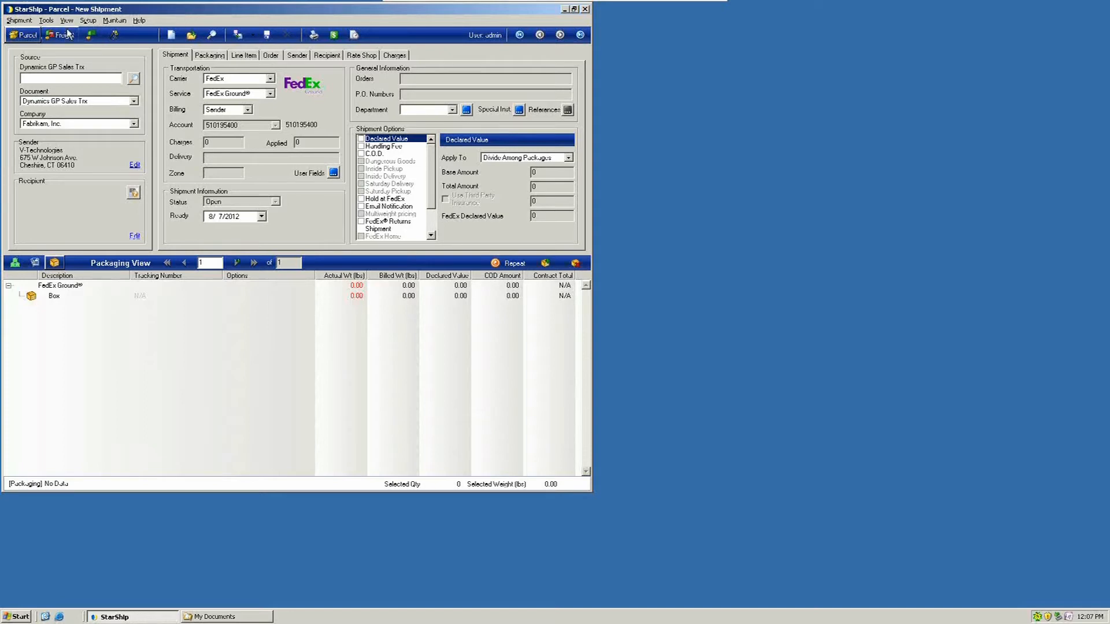
Open Setup Shipment Export from the Setup menu to list the Sample Export template.
click(42, 22)
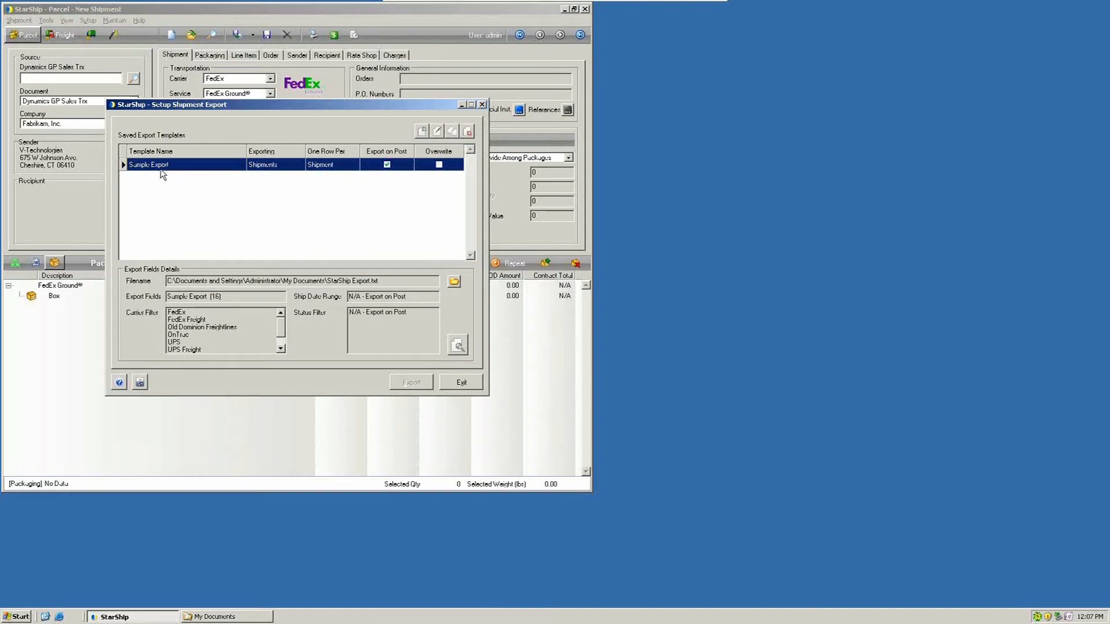
mouse_move(438, 131)
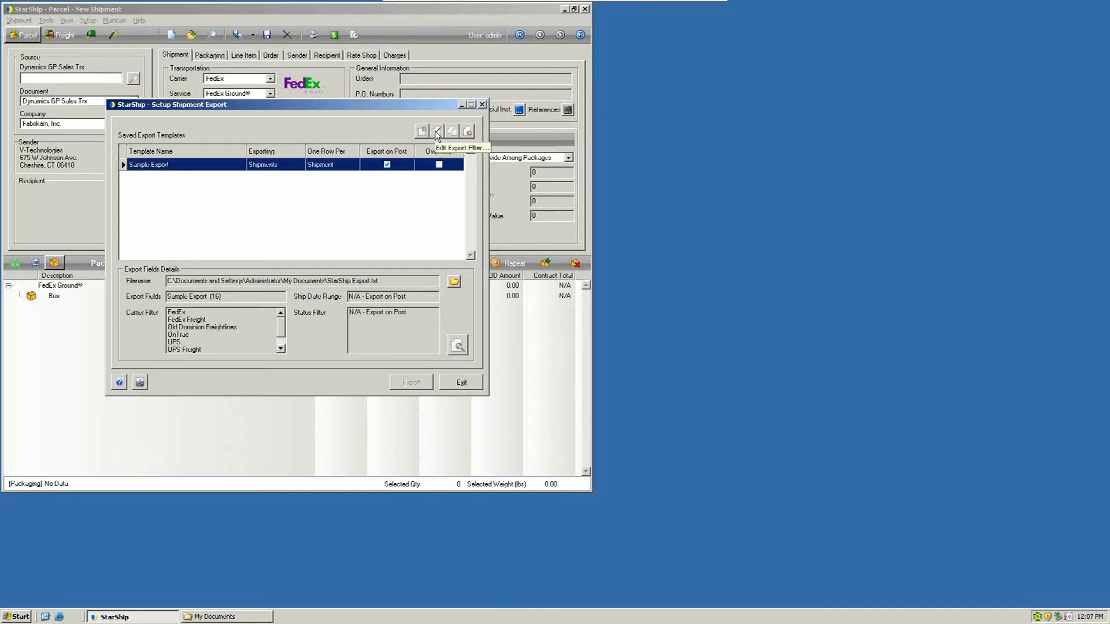
Edit the Sample Export template and open its export fields.
click(437, 132)
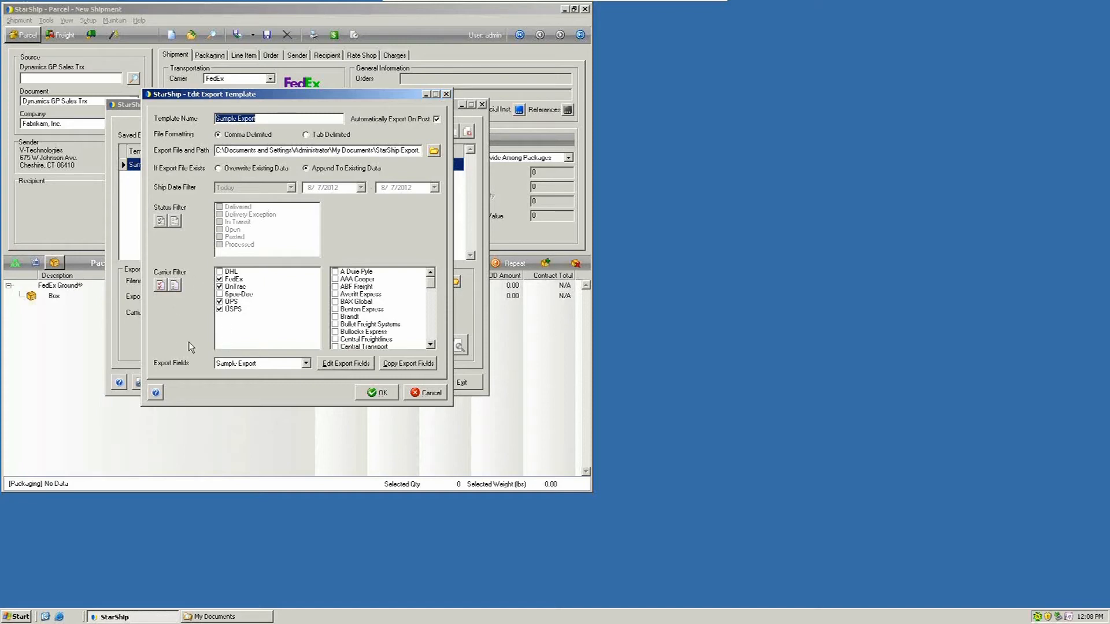
mouse_move(326, 387)
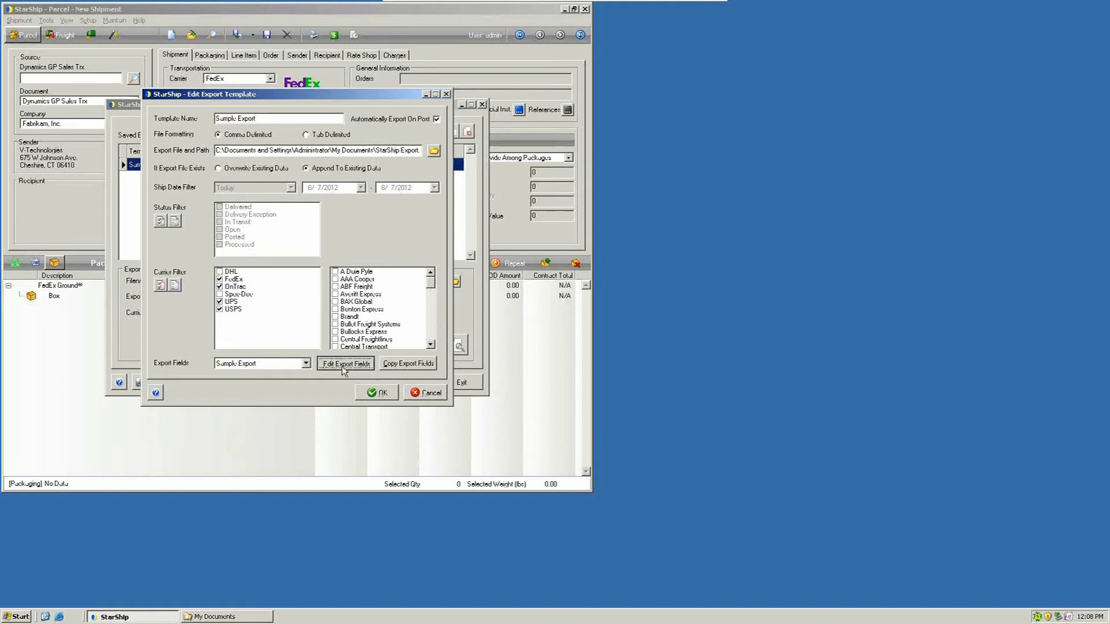
click(345, 363)
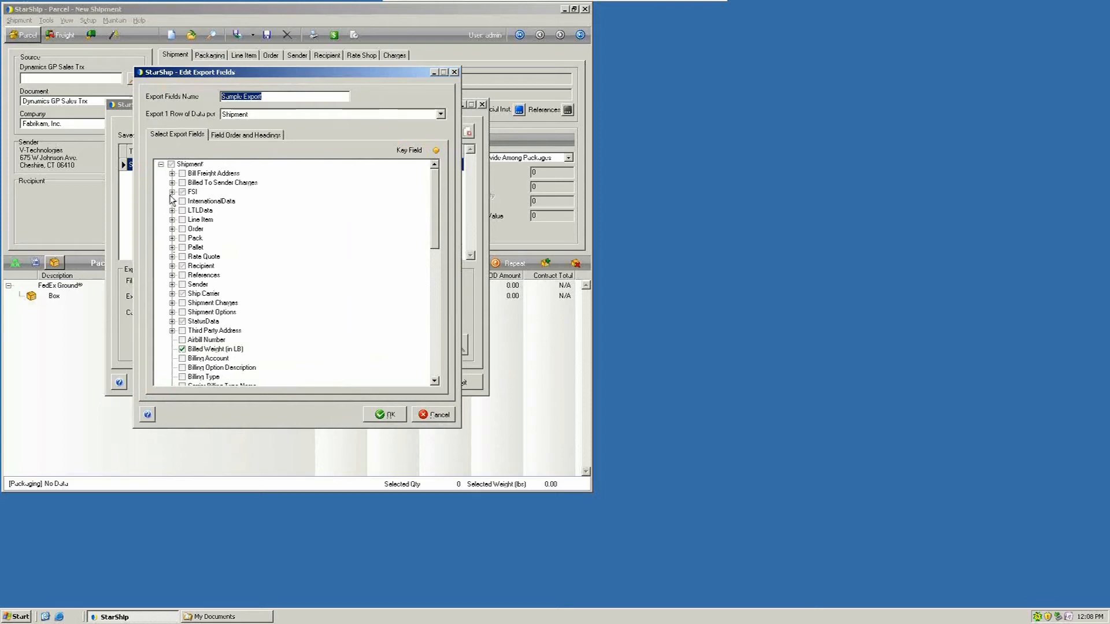
Expand the FSI field group and scroll through checked fields like Customer ID and PO Numbers.
click(172, 191)
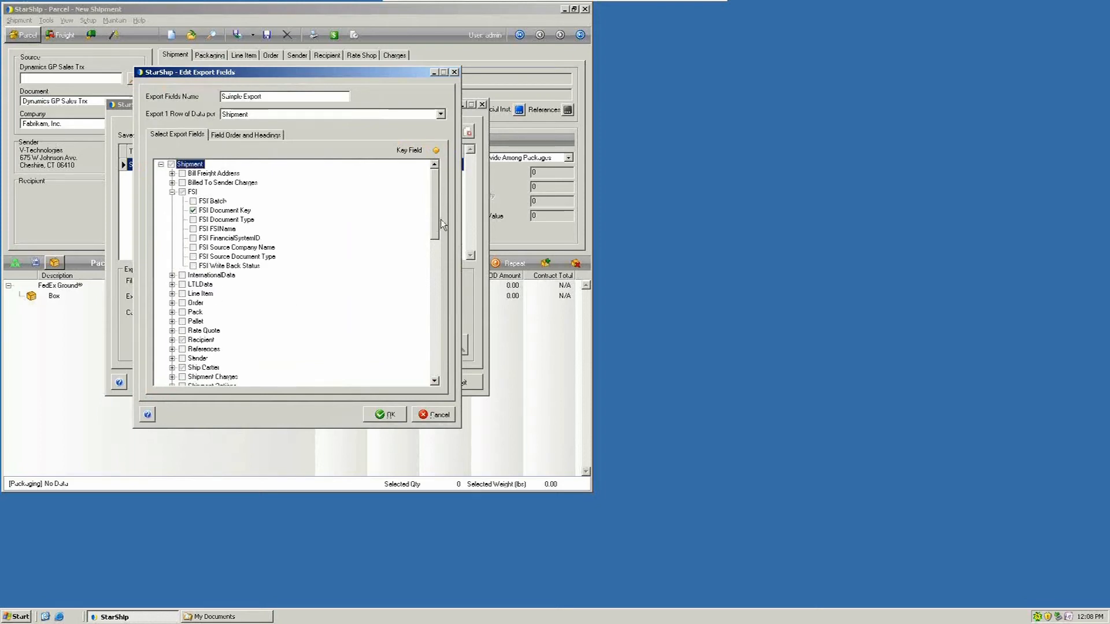
scroll(down, 3)
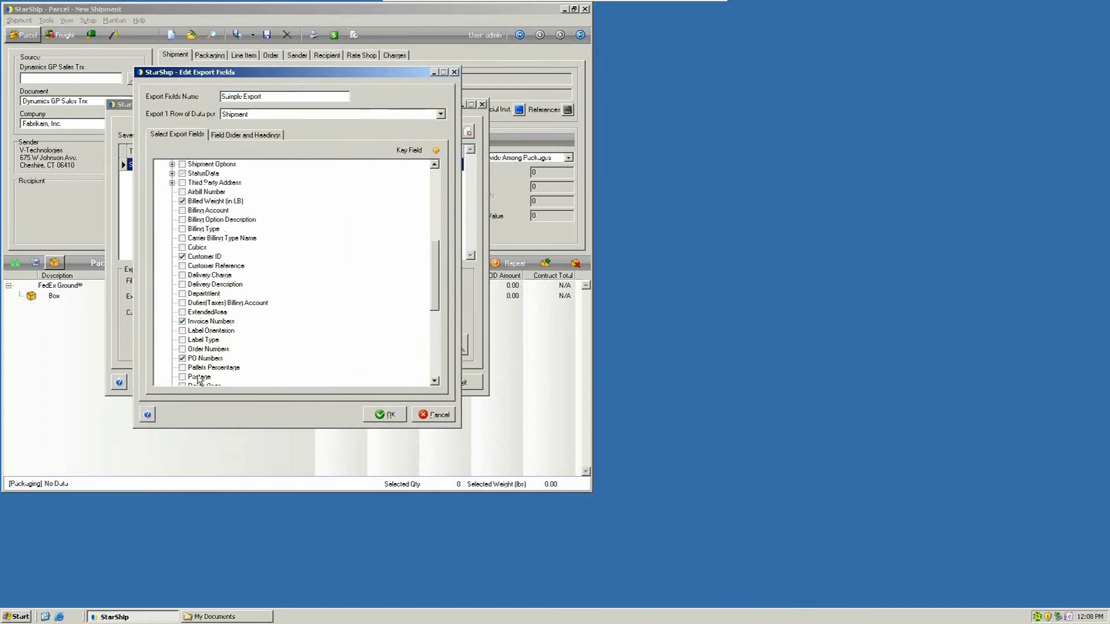
mouse_move(260, 140)
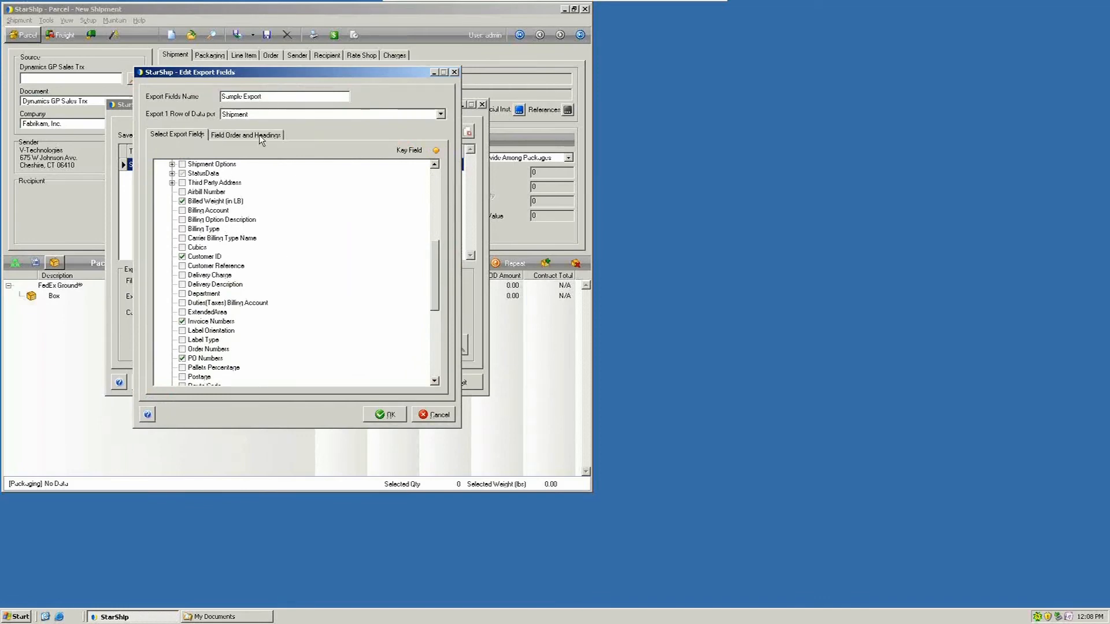
Review the 16-field order and headings, then confirm Edit Export Fields.
click(245, 134)
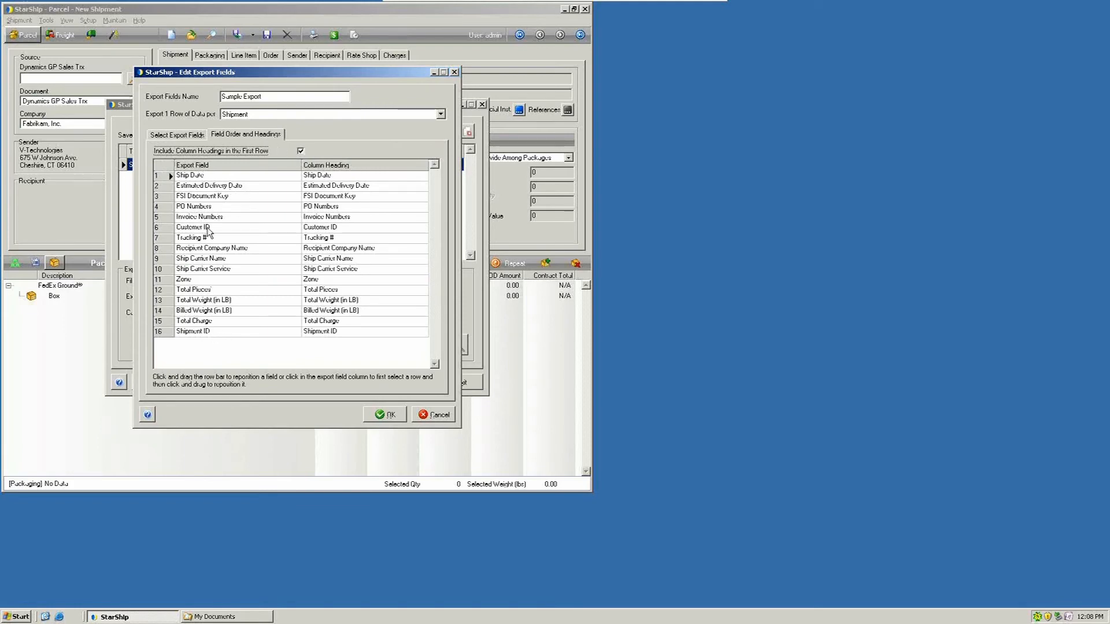
mouse_move(208, 346)
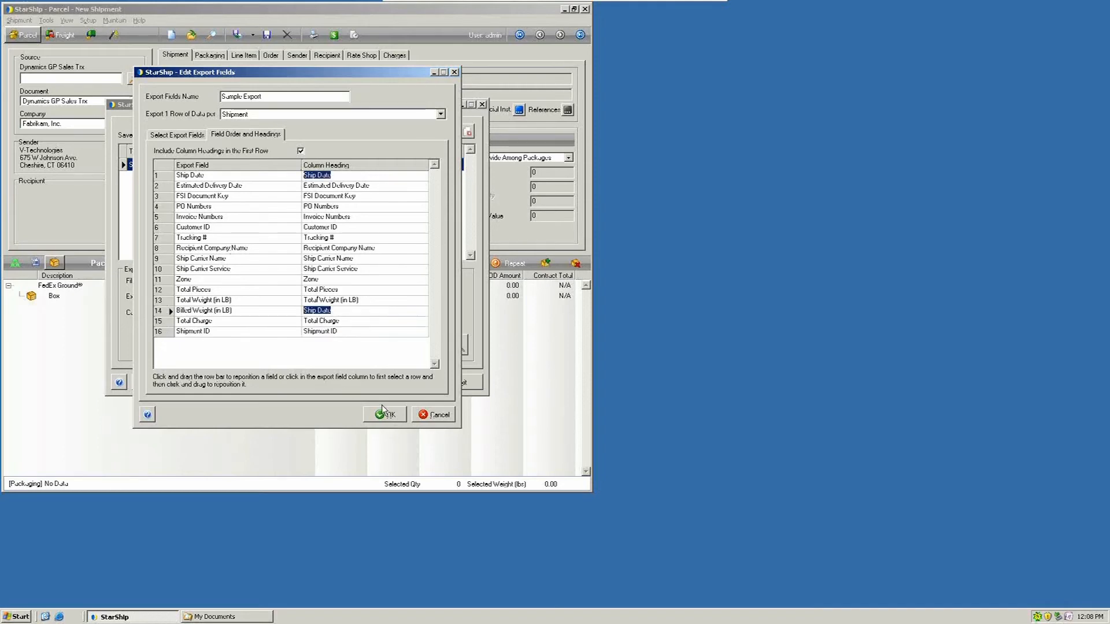
click(384, 415)
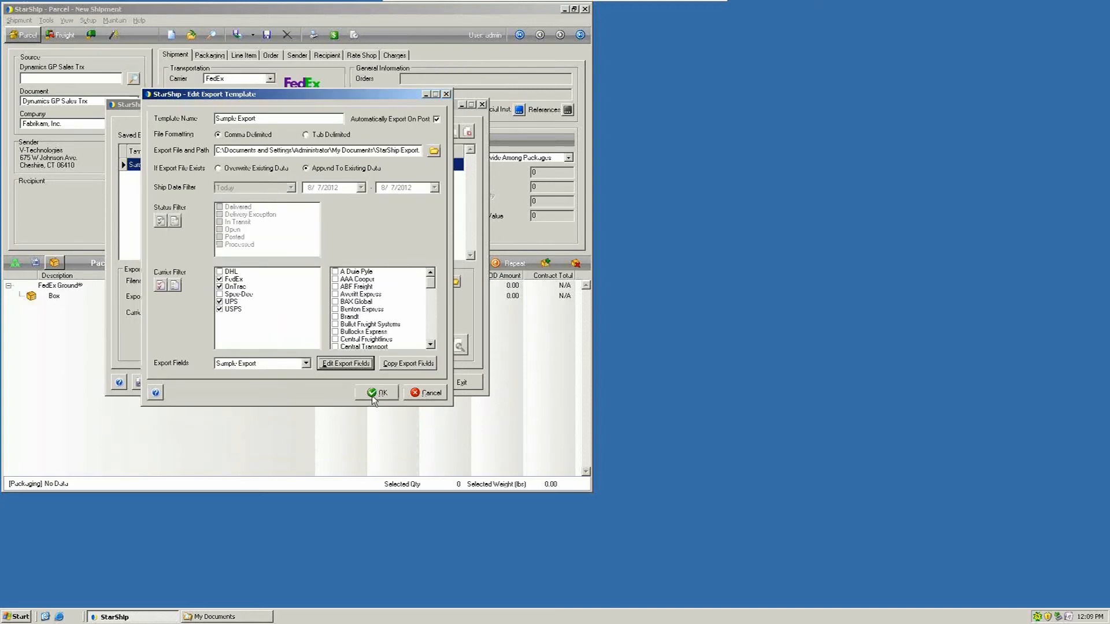
Confirm the Edit Export Template dialog and exit Setup Shipment Export.
click(377, 392)
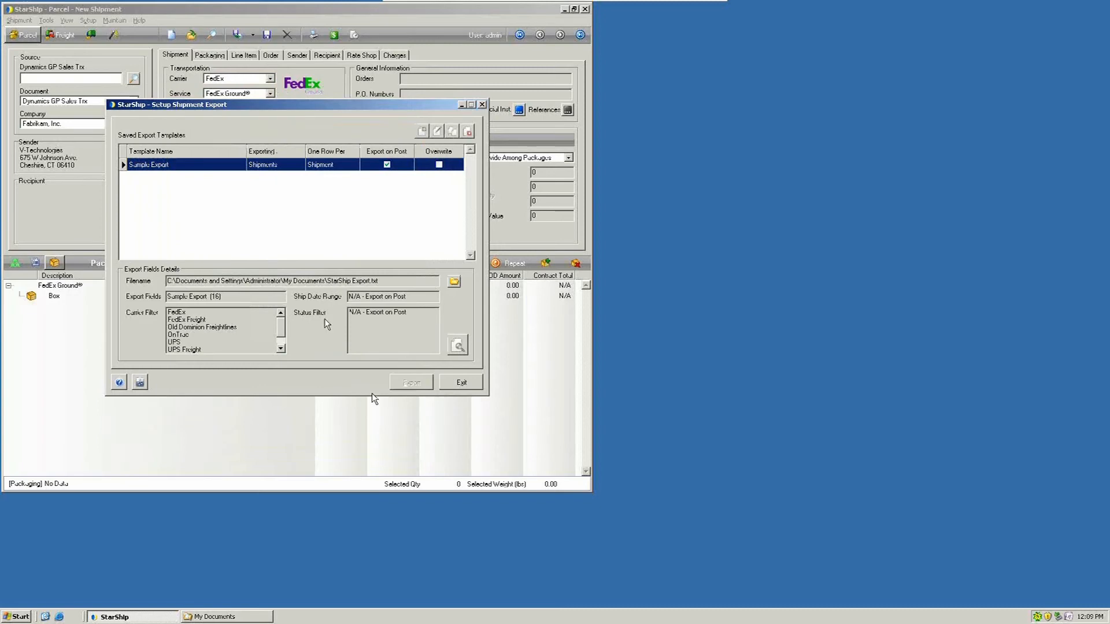
mouse_move(191, 222)
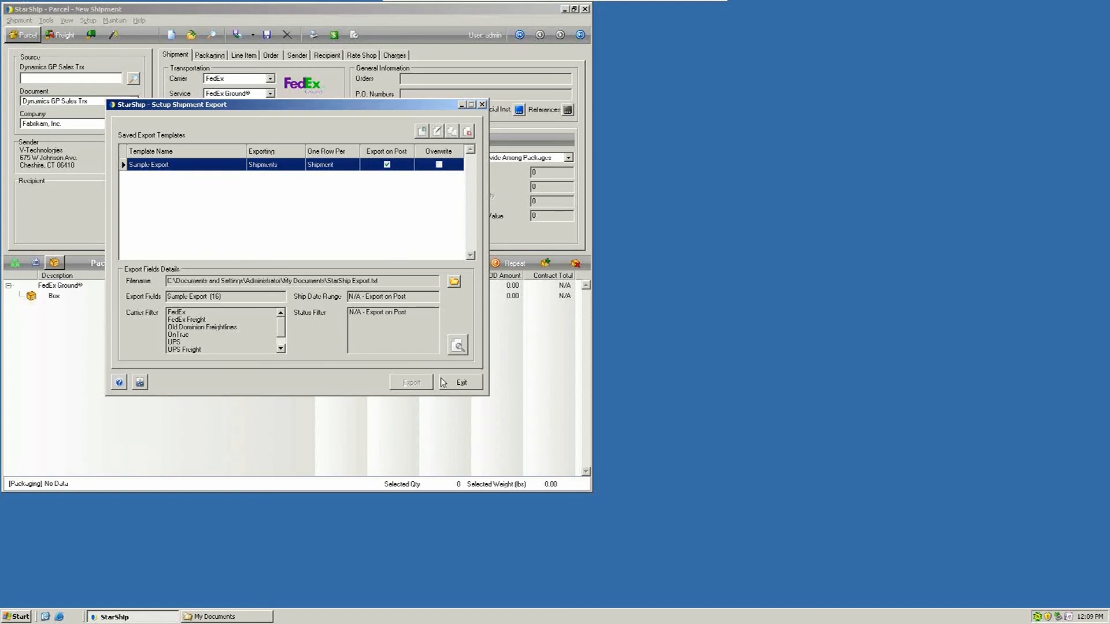
click(461, 382)
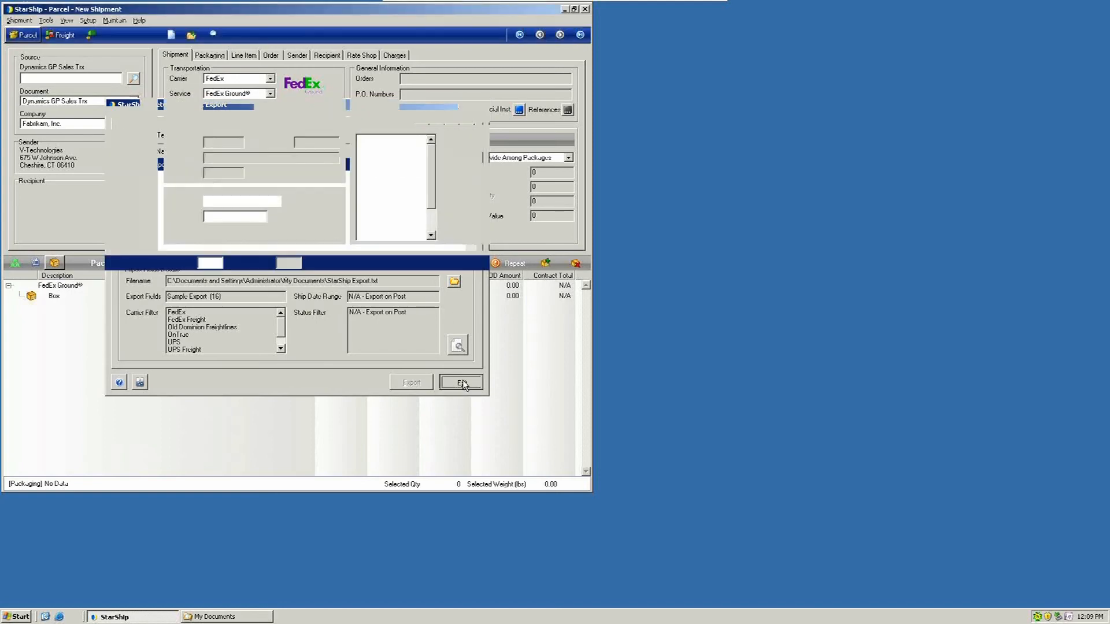
click(461, 383)
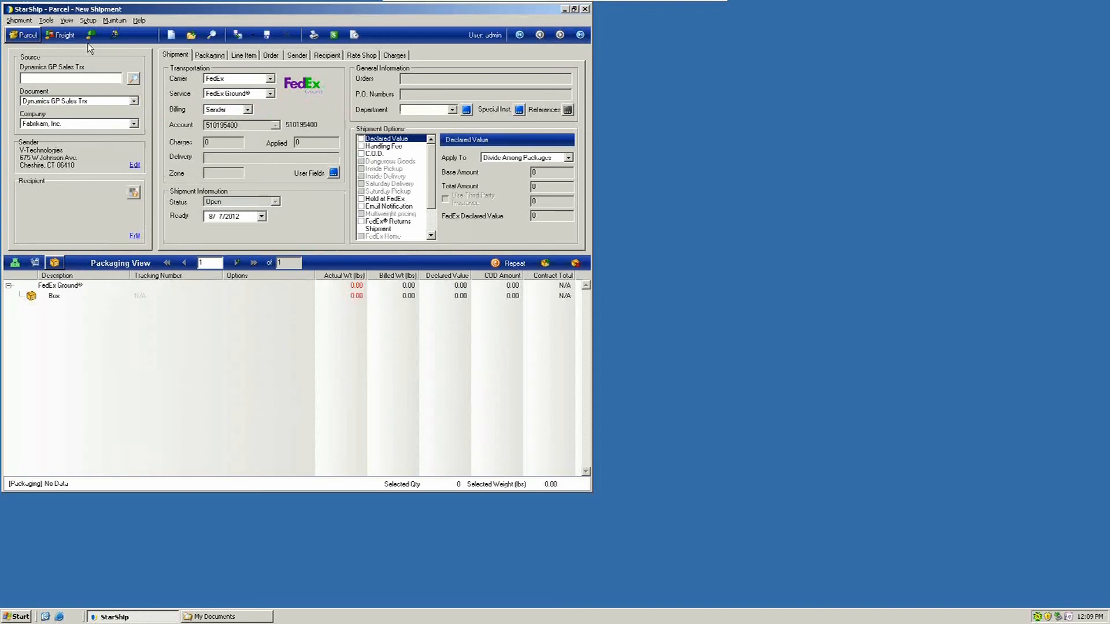
mouse_move(89, 36)
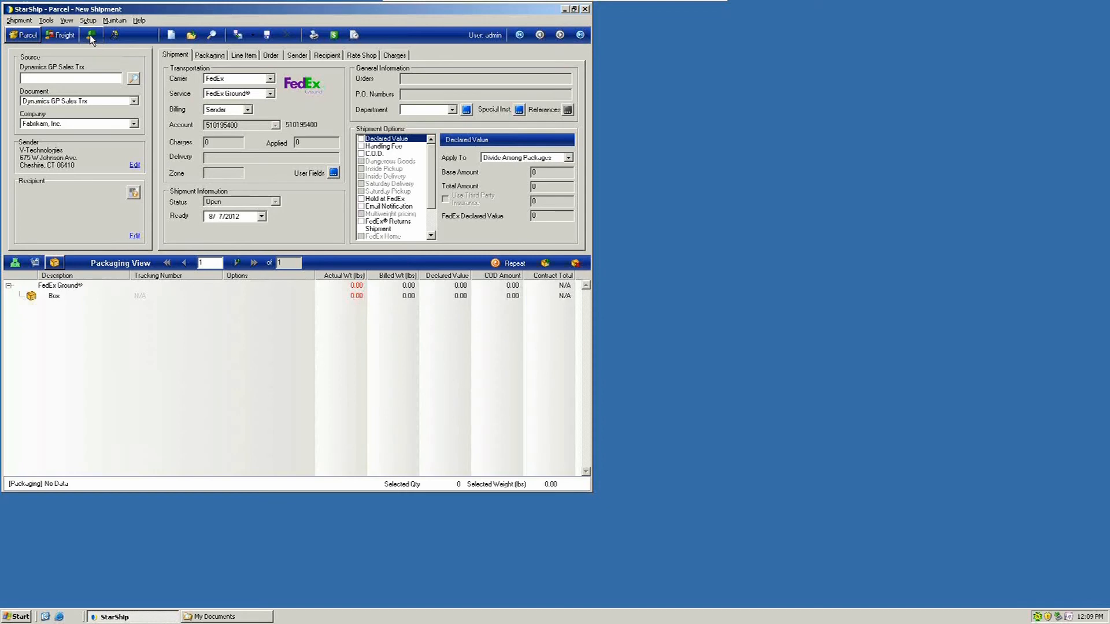
Open End of Day to post open FedEx Express, UPS and USPS shipments.
click(85, 35)
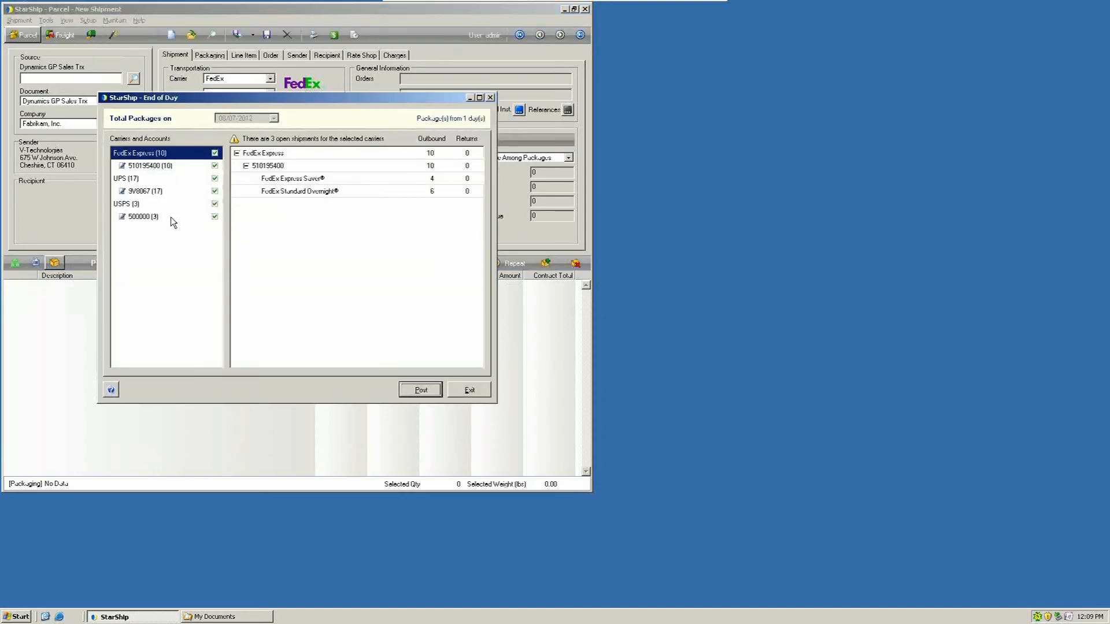
mouse_move(205, 235)
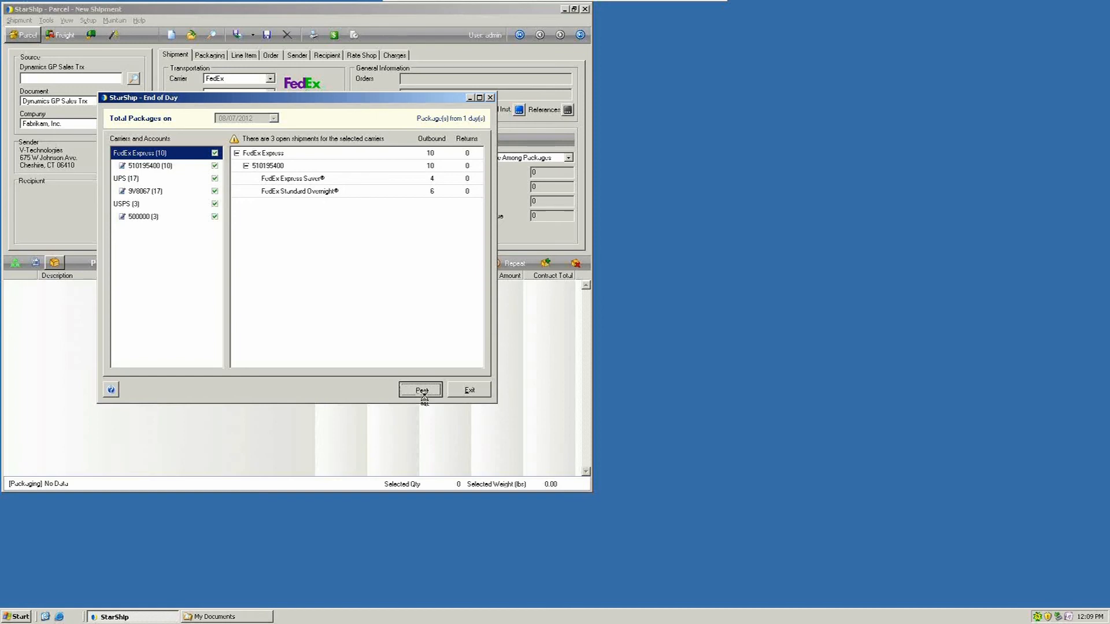
mouse_move(417, 392)
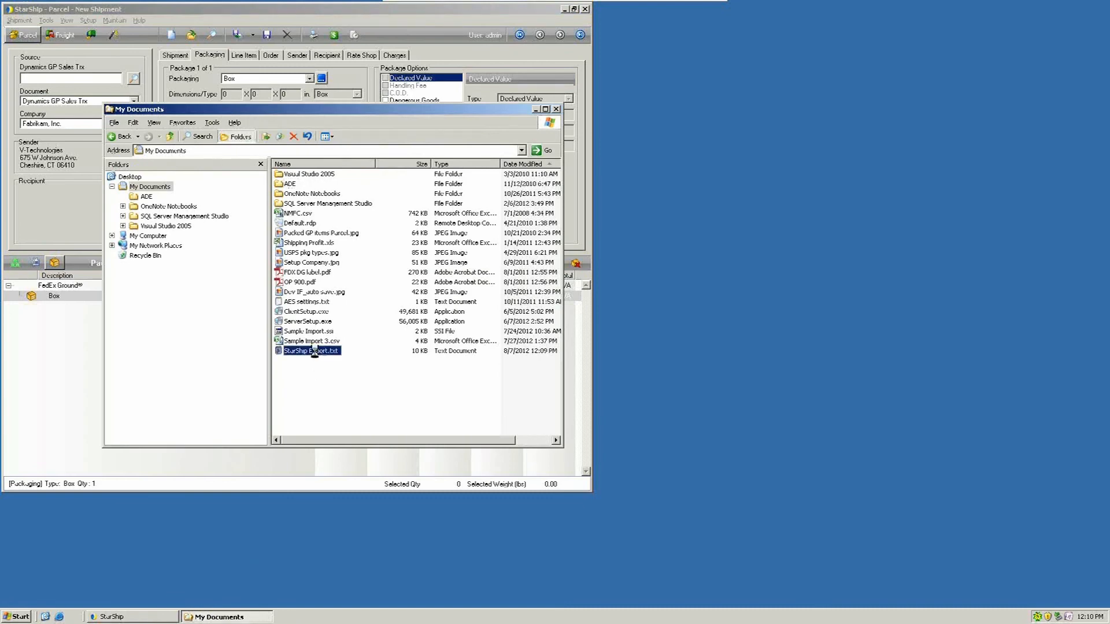
Open StarShip Export.txt from My Documents in Notepad.
double_click(311, 350)
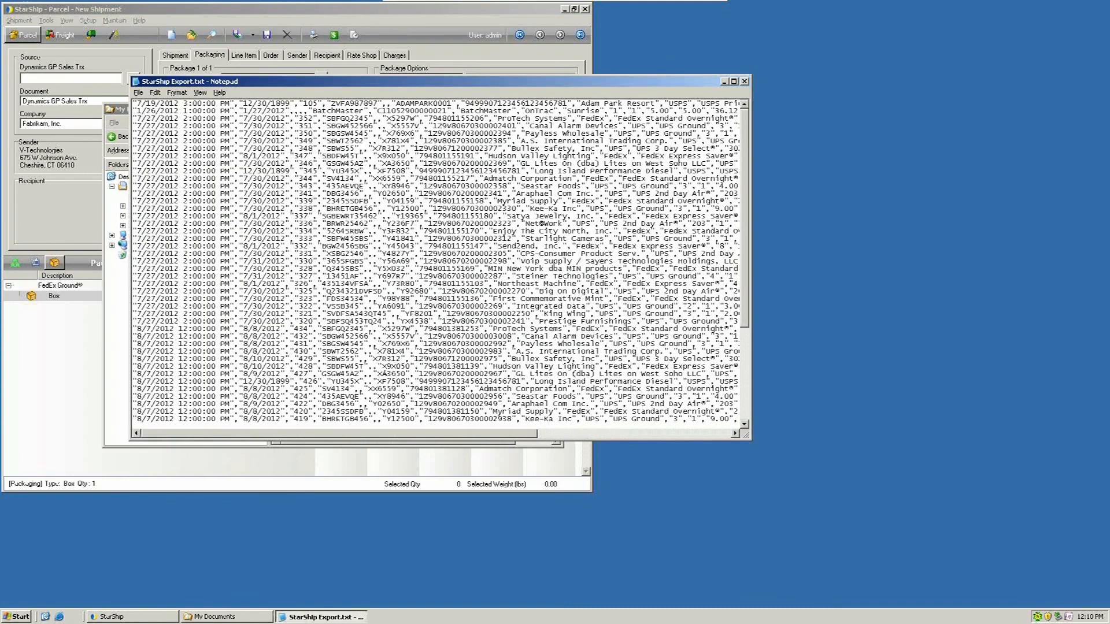